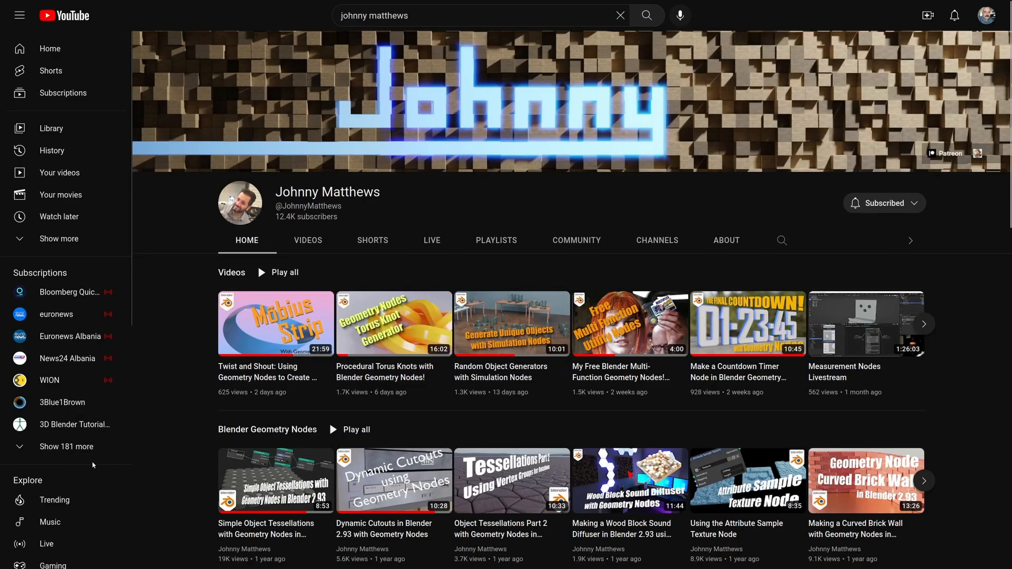
{"action": "mouse_move", "coordinate": [393, 323]}
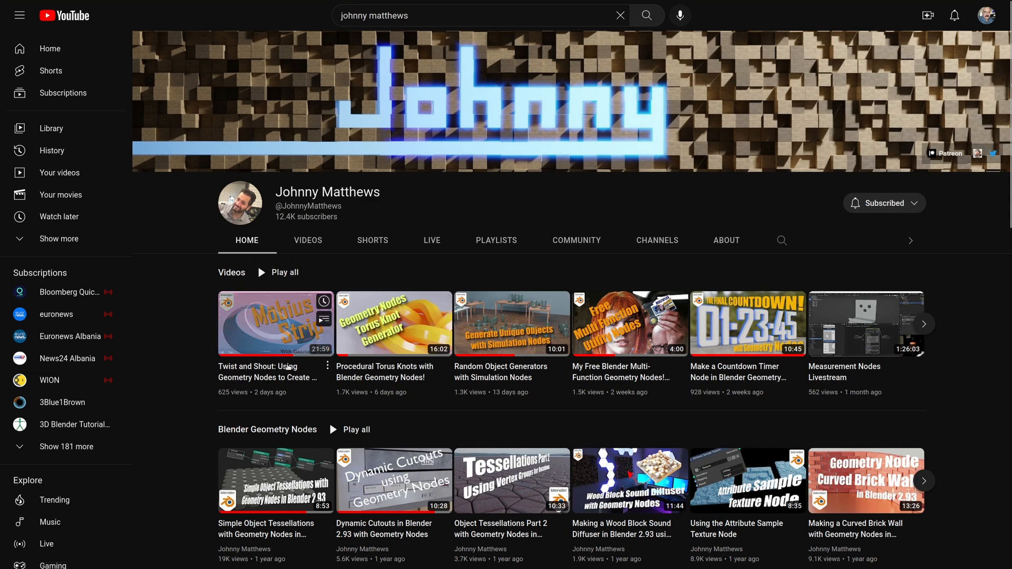
Play Johnny Matthews' 'Twist and Shout' Möbius strip tutorial in full screen.
{"action": "left_click", "coordinate": [275, 322]}
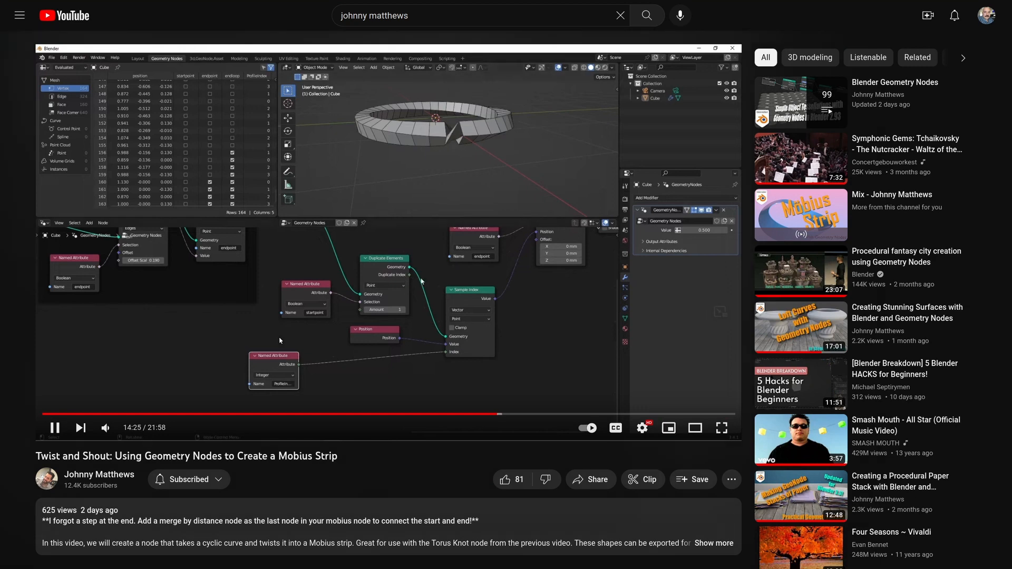
{"action": "mouse_move", "coordinate": [721, 427]}
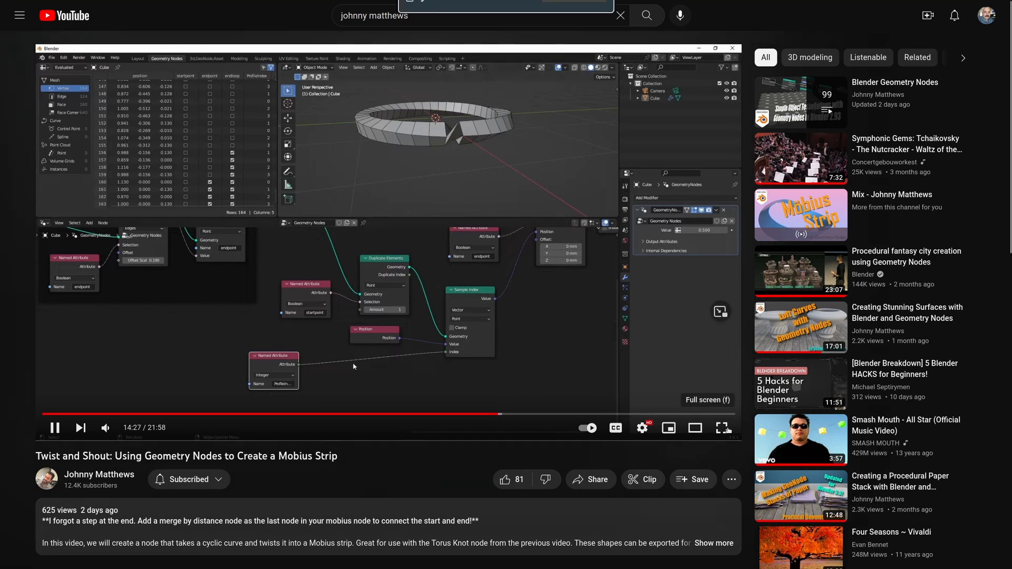
{"action": "left_click", "coordinate": [722, 428]}
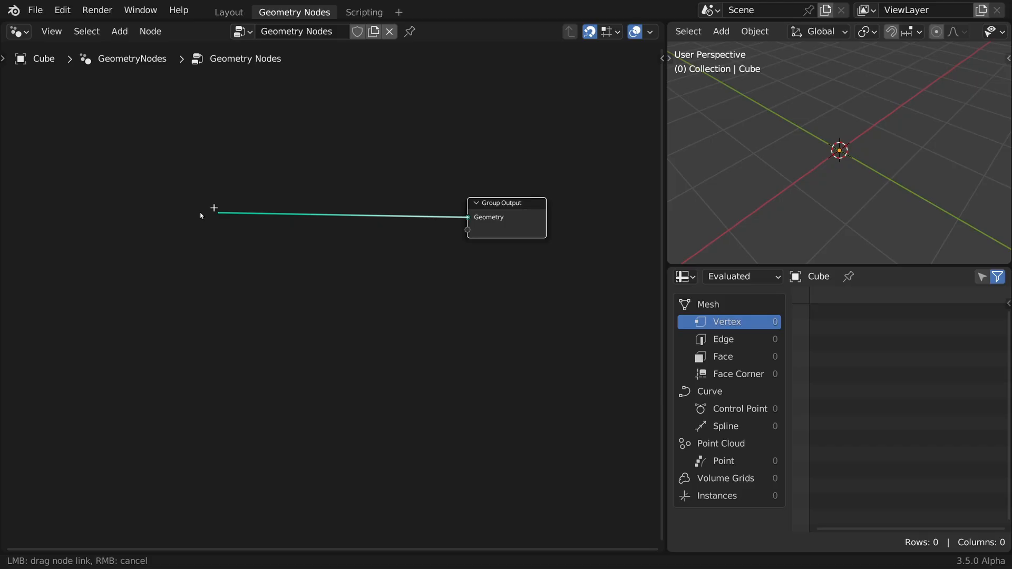
Sweep a Curve Circle with a Quadrilateral profile via Curve to Mesh, with Shade Smooth unchecked.
{"action": "type", "text": "curve"}
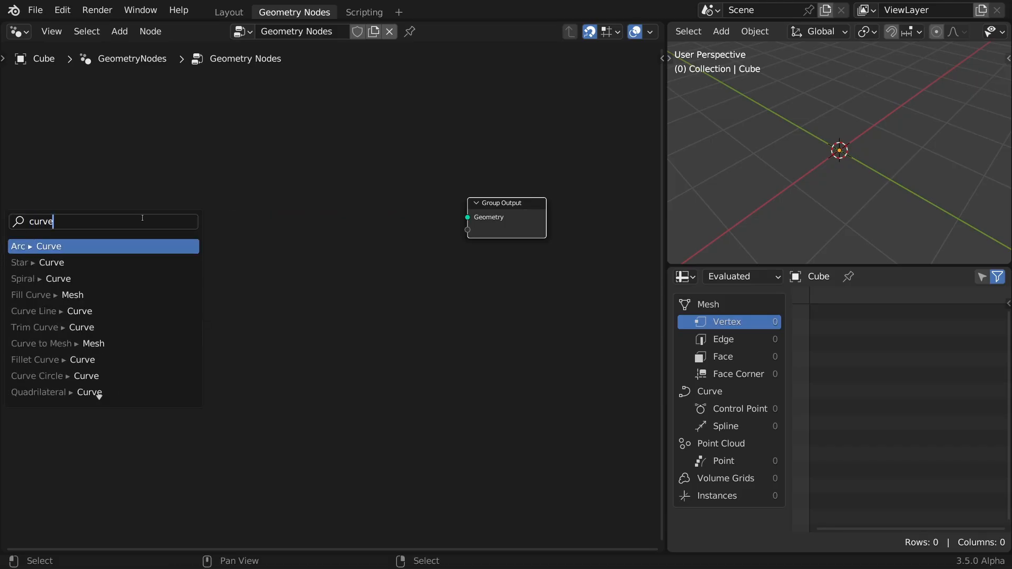
{"action": "left_click", "coordinate": [37, 375]}
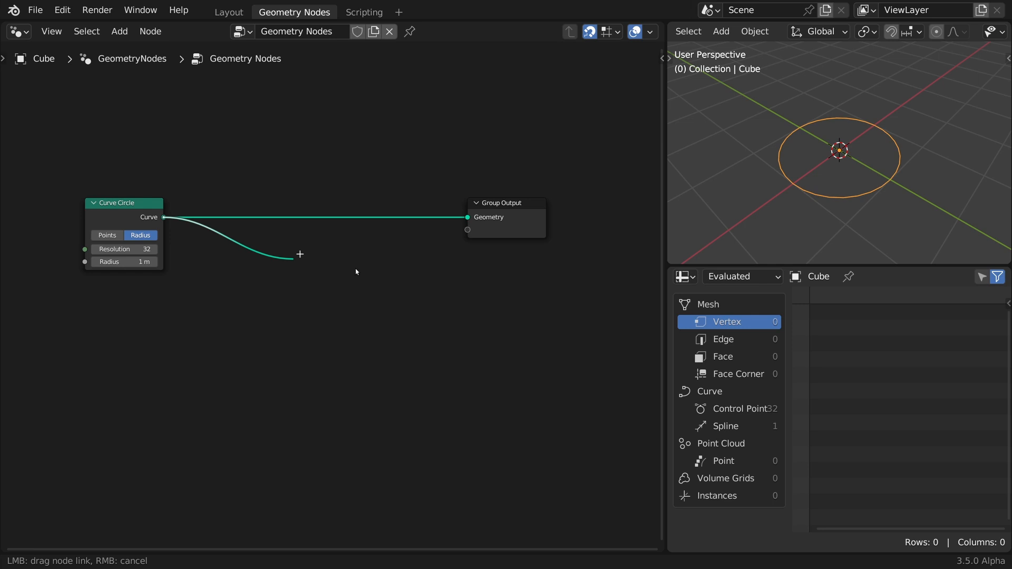
{"action": "type", "text": "to me"}
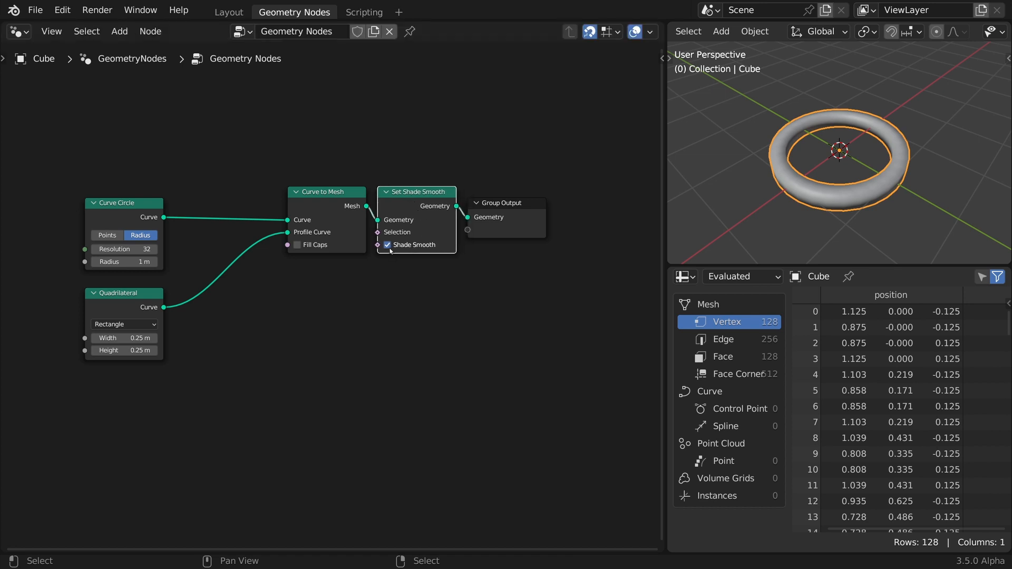
{"action": "left_click", "coordinate": [386, 245]}
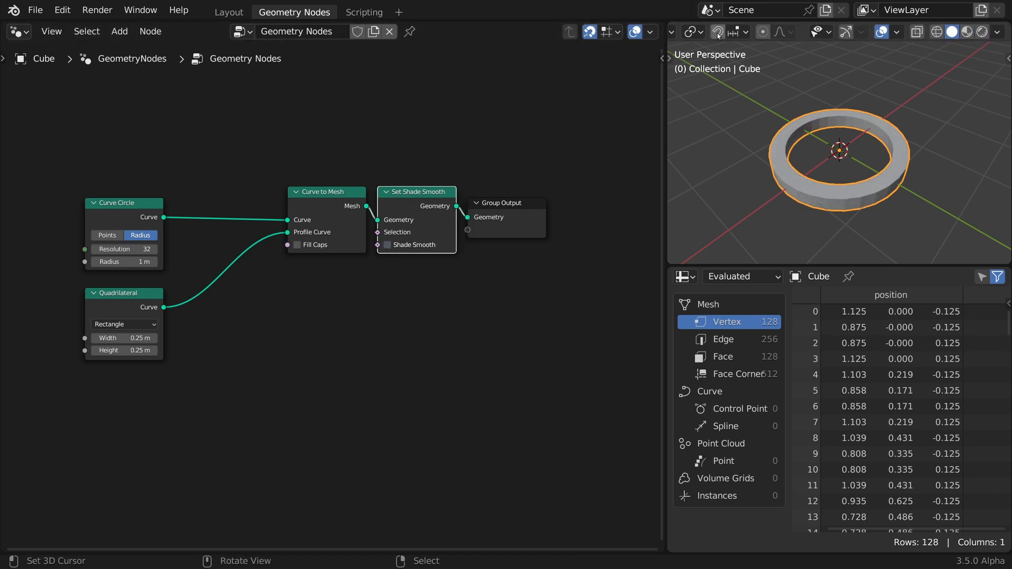
{"action": "left_click", "coordinate": [879, 32]}
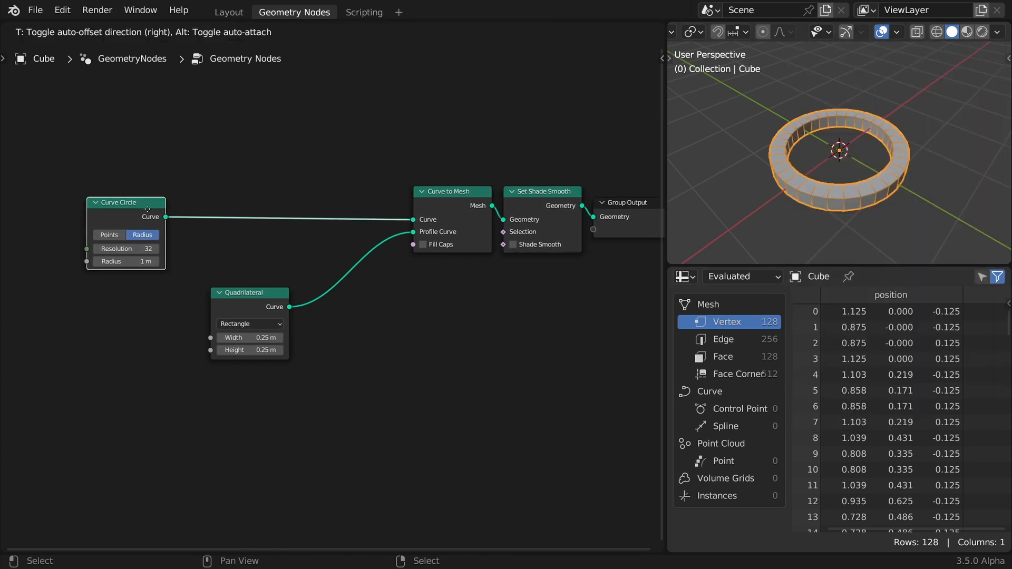
Insert Set Curve Tilt between the circle and Curve to Mesh, inspecting the ring maximized.
{"action": "type", "text": "tilt"}
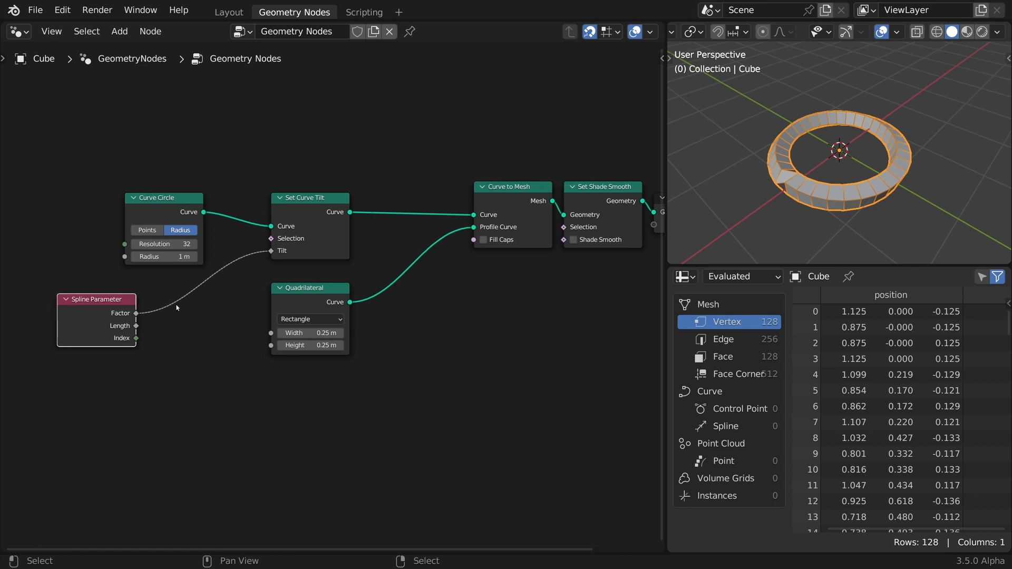
{"action": "key", "text": "Ctrl+Space"}
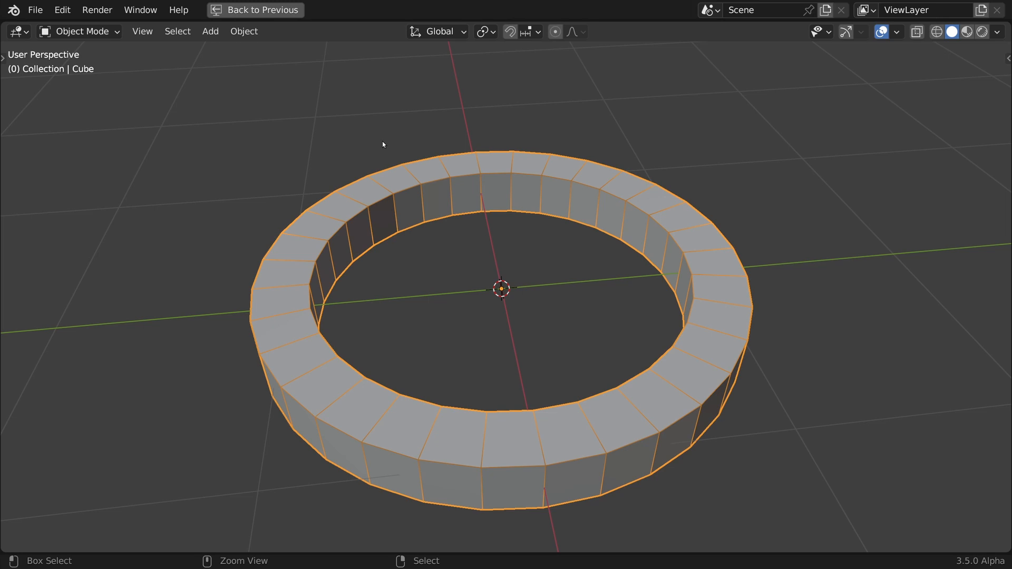
{"action": "left_click", "coordinate": [294, 12]}
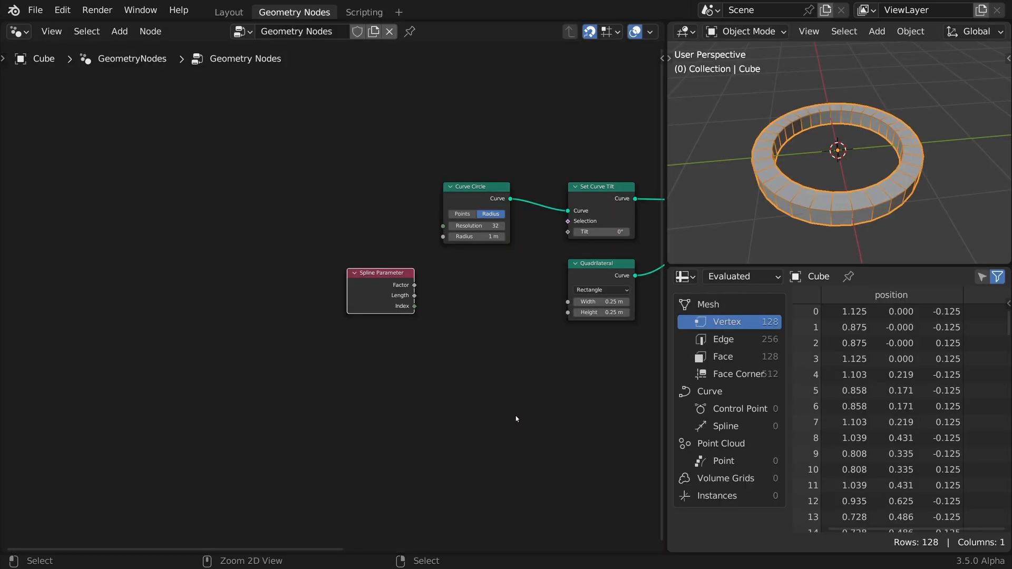
{"action": "key", "text": "shift+a"}
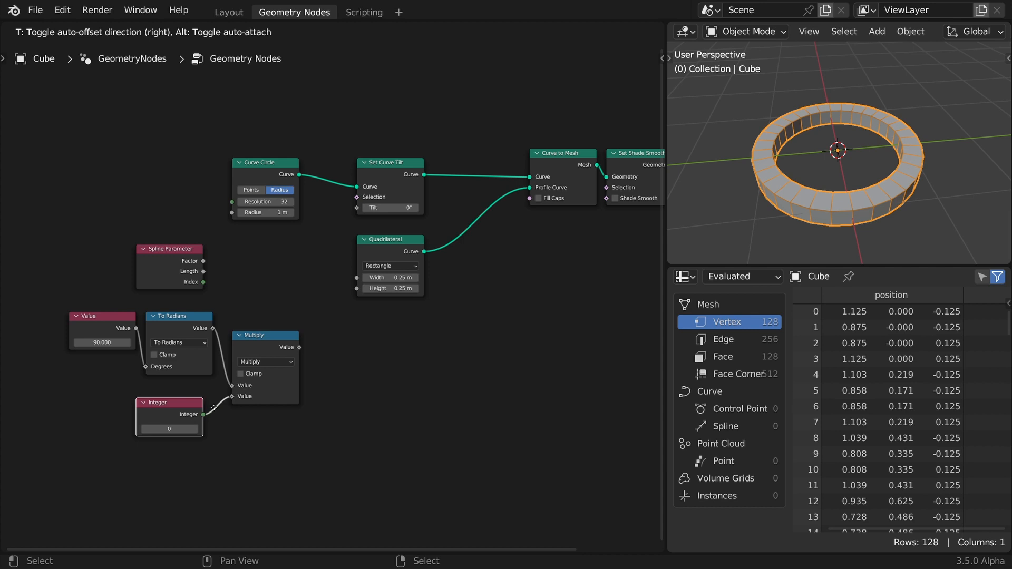
Multiply Spline Parameter factor by 90° in radians times an Integer of 6 into the Tilt input.
{"action": "type", "text": "mult"}
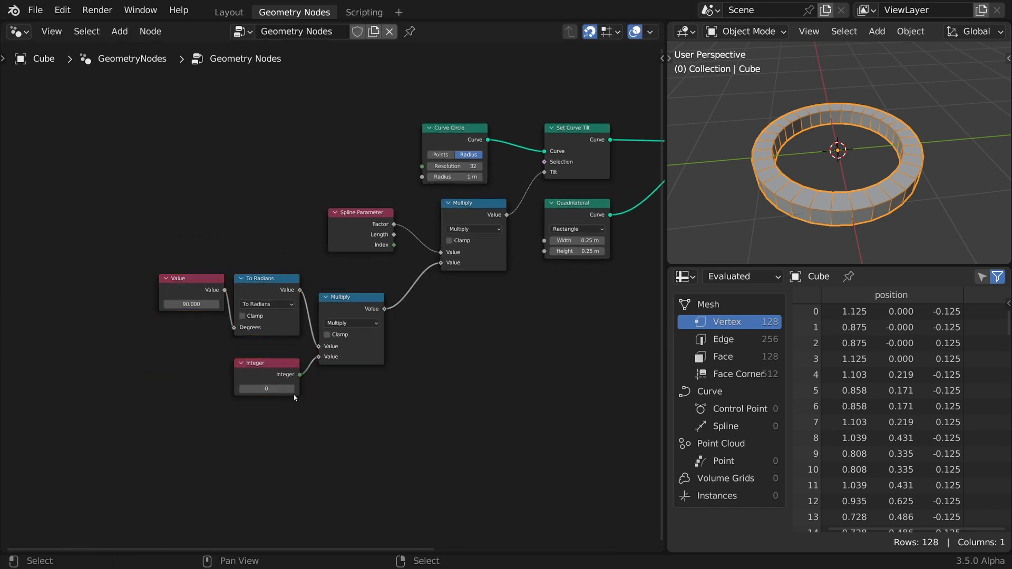
{"action": "left_click", "coordinate": [291, 389]}
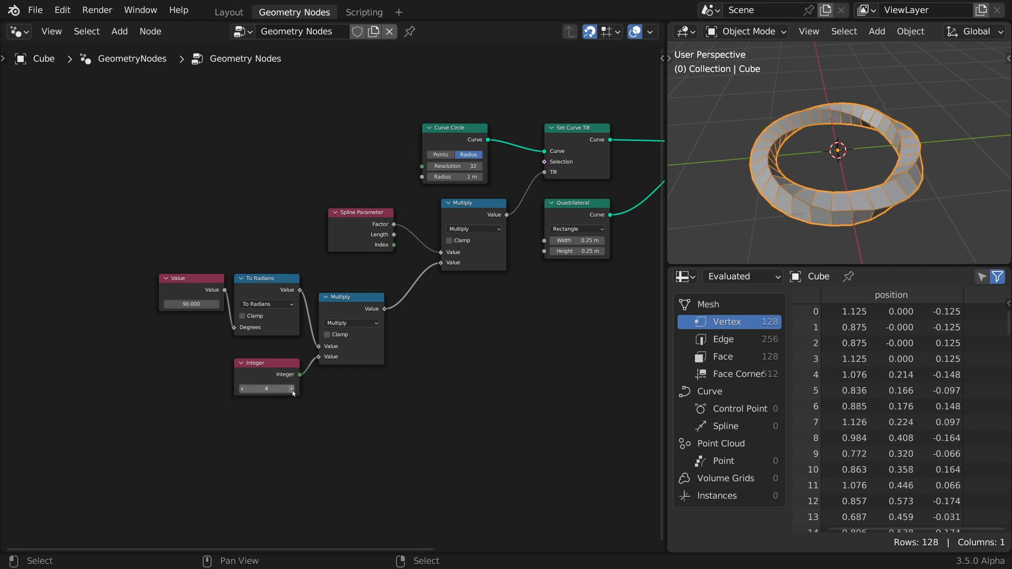
{"action": "left_click", "coordinate": [291, 388]}
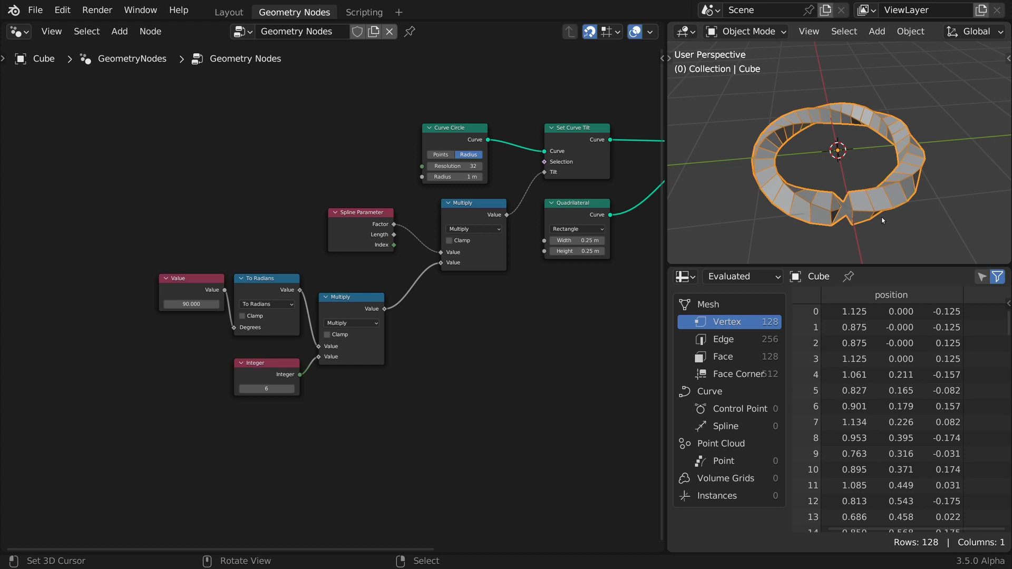
{"action": "mouse_move", "coordinate": [872, 218]}
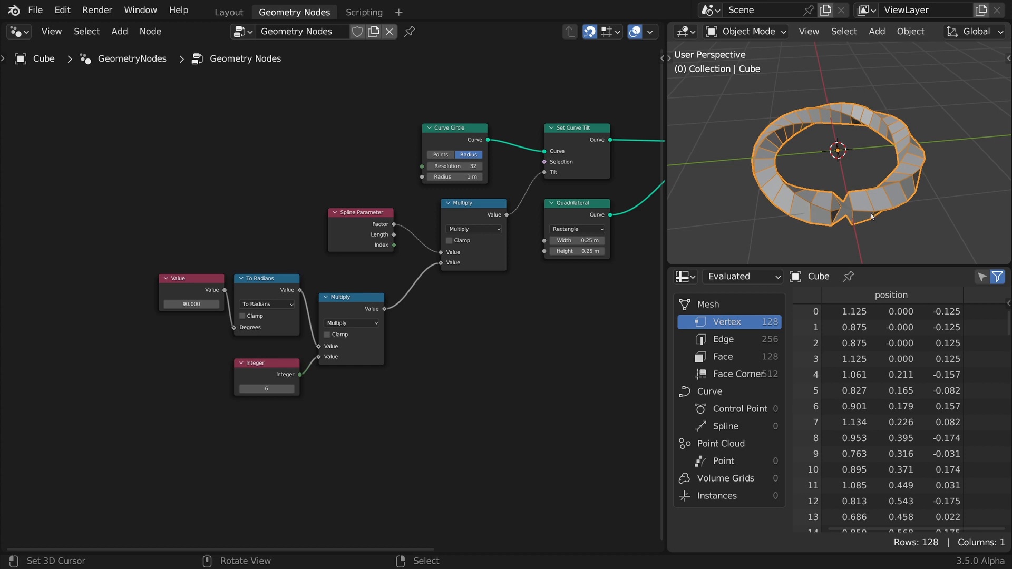
{"action": "mouse_move", "coordinate": [835, 213]}
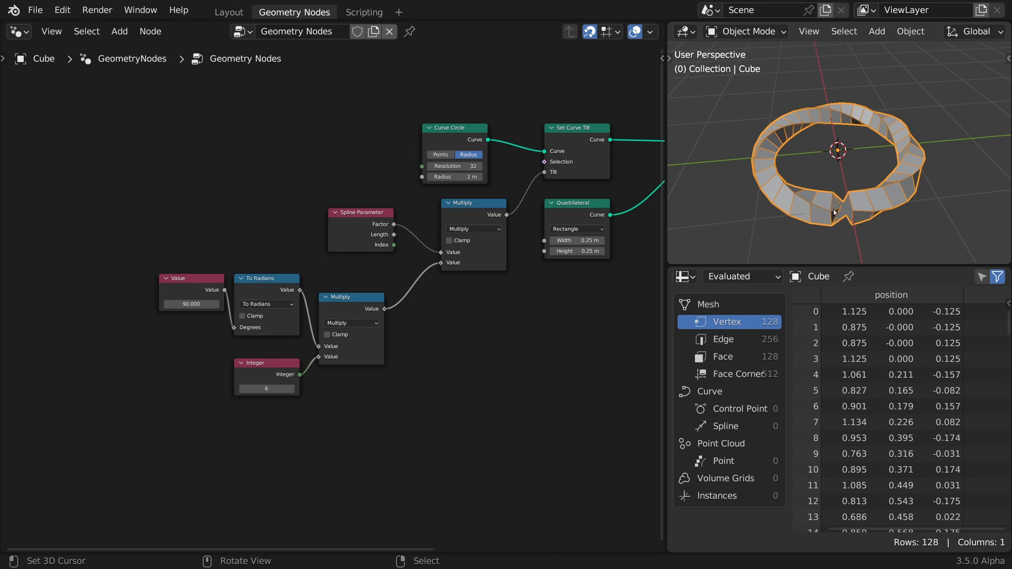
{"action": "mouse_move", "coordinate": [786, 151]}
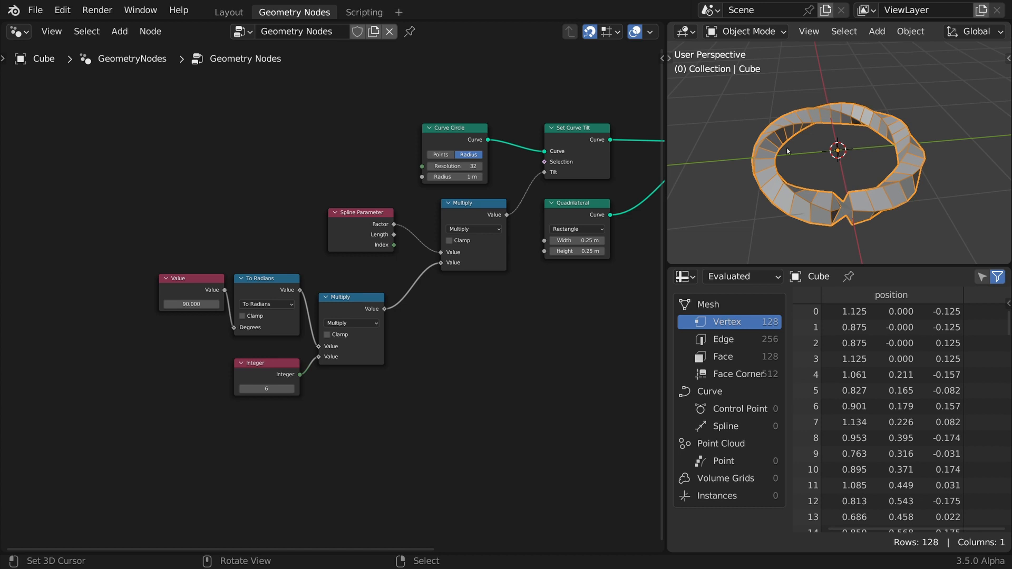
{"action": "mouse_move", "coordinate": [844, 223]}
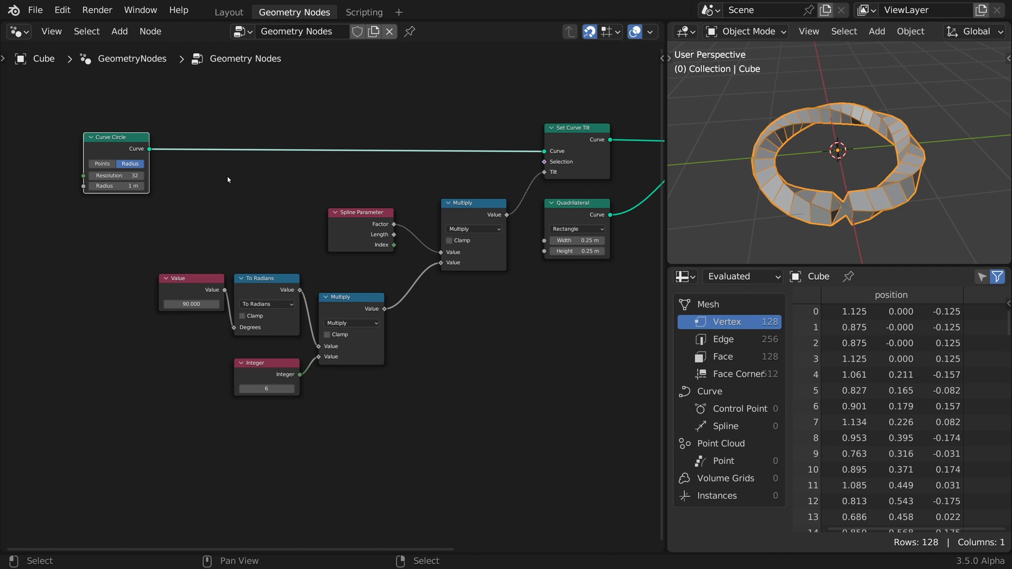
{"action": "mouse_move", "coordinate": [148, 154]}
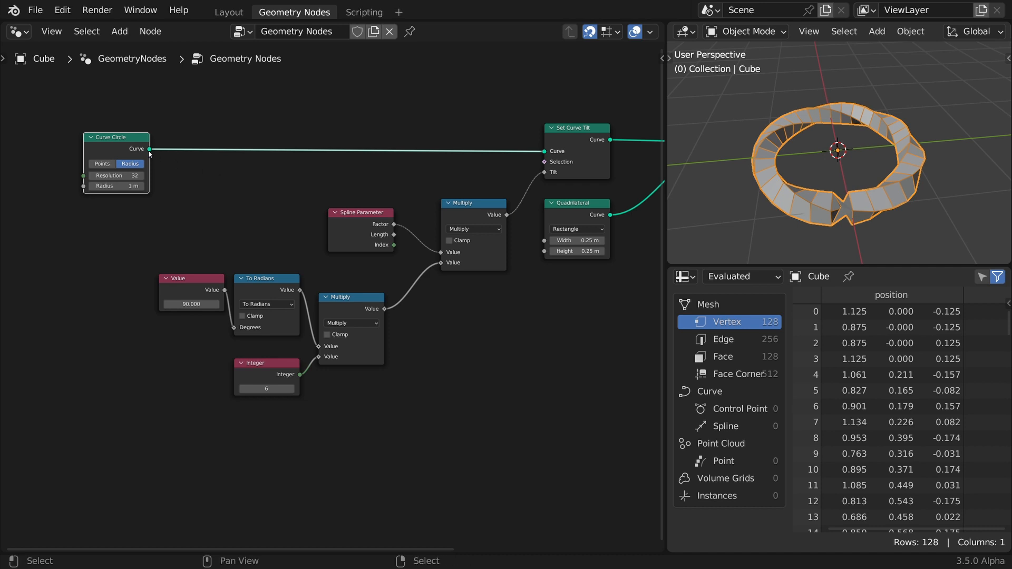
Insert Set Spline Cyclic (unchecked) after the Curve Circle, opening a gap in the strip.
{"action": "type", "text": "cycl"}
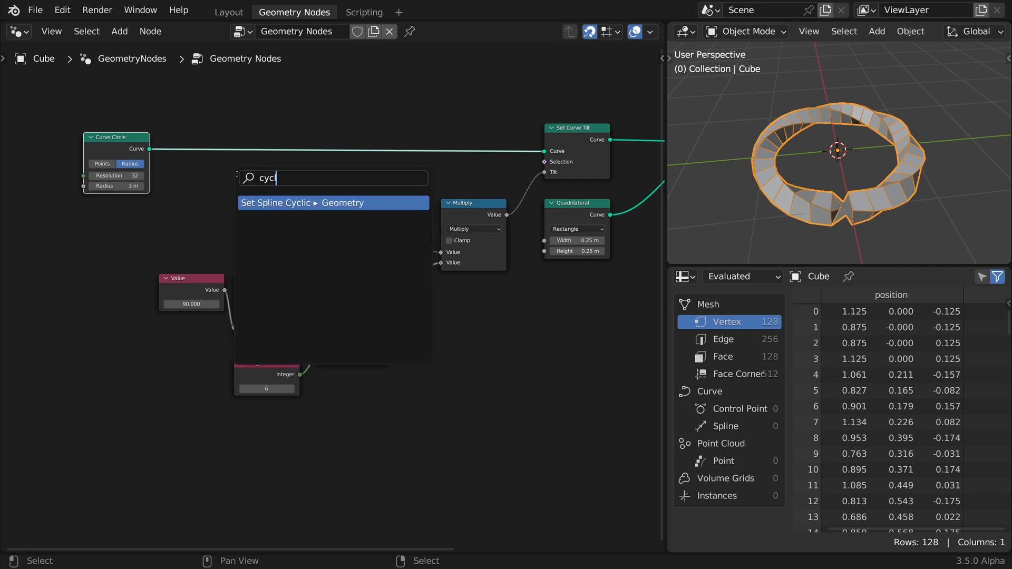
{"action": "left_click", "coordinate": [332, 203]}
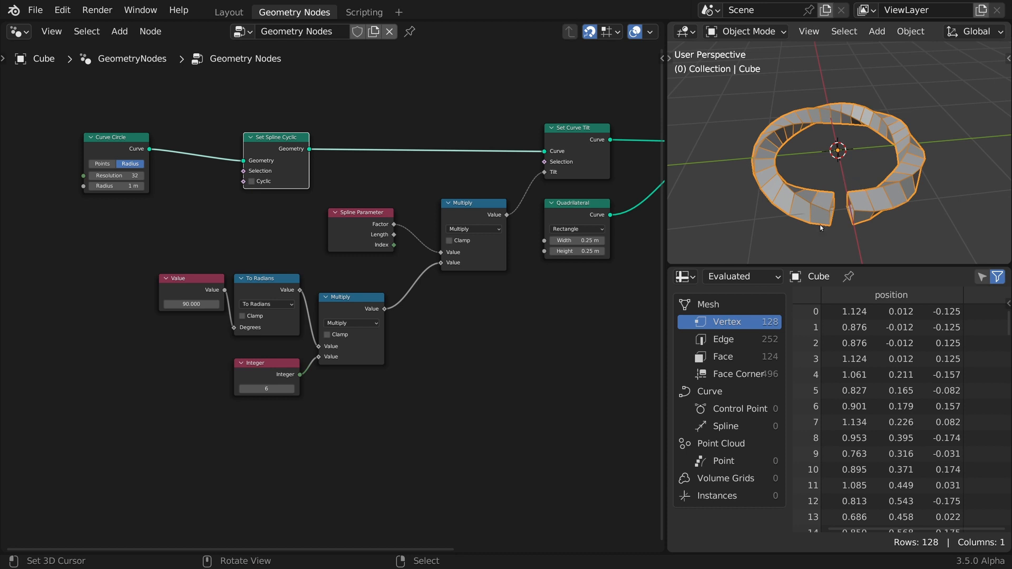
{"action": "left_click_drag", "start_coordinate": [276, 137], "coordinate": [294, 81]}
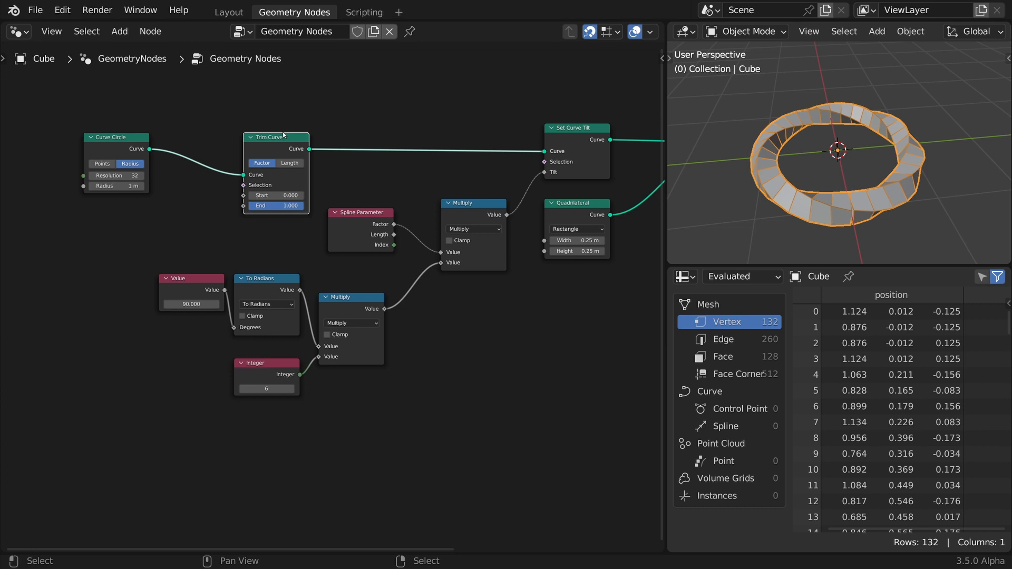
{"action": "mouse_move", "coordinate": [852, 114]}
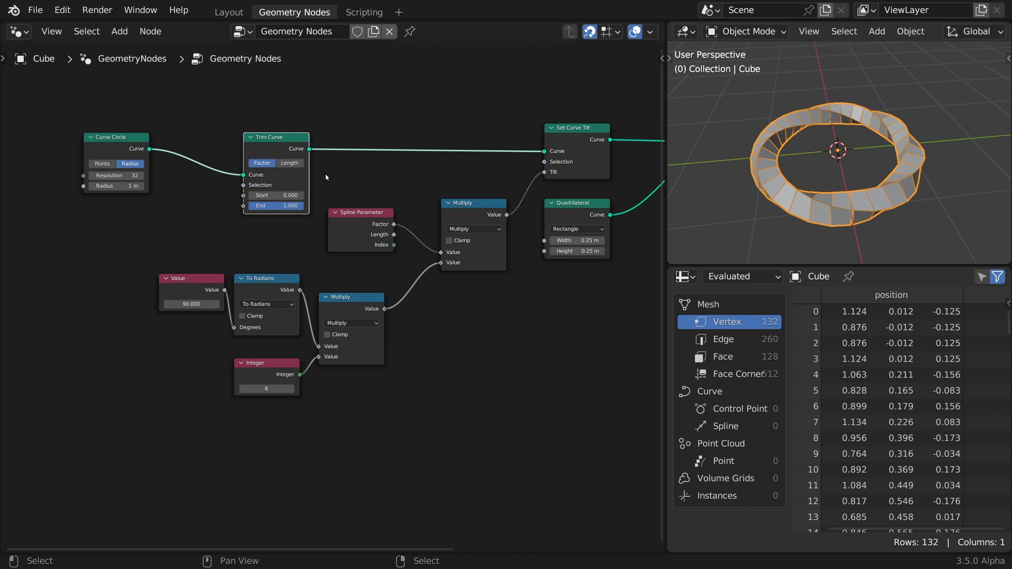
{"action": "mouse_move", "coordinate": [843, 214]}
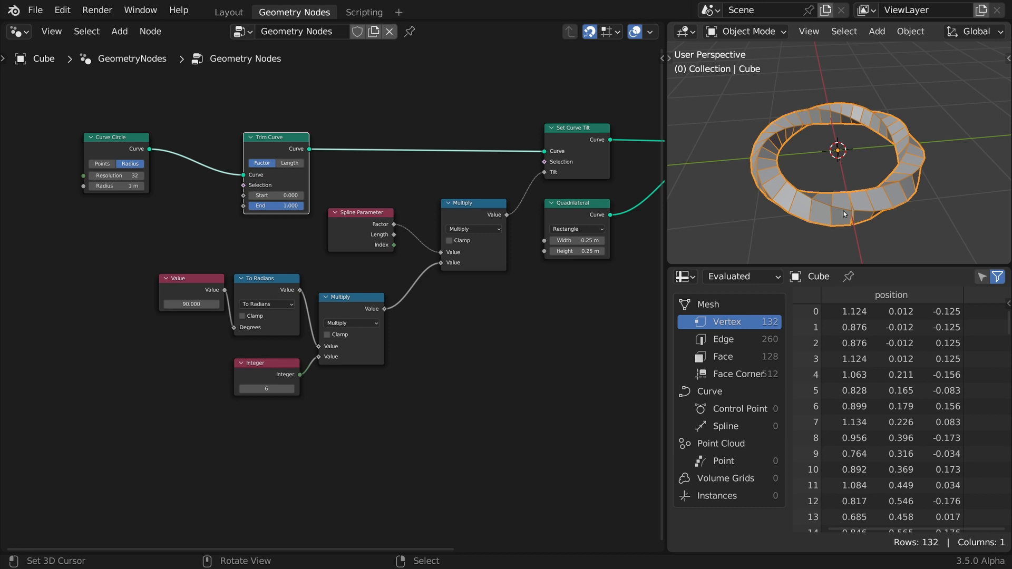
{"action": "mouse_move", "coordinate": [852, 190]}
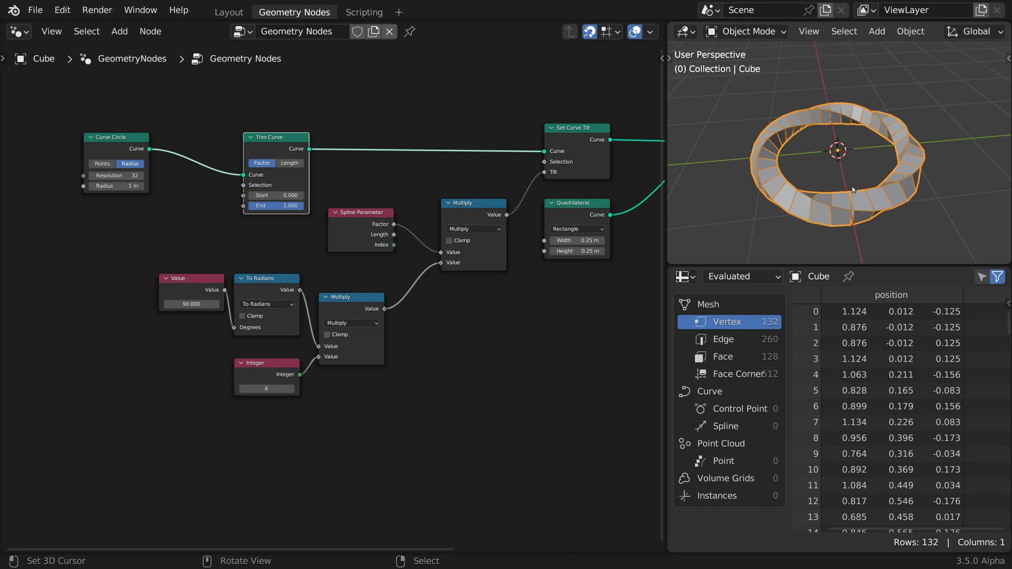
{"action": "mouse_move", "coordinate": [819, 219]}
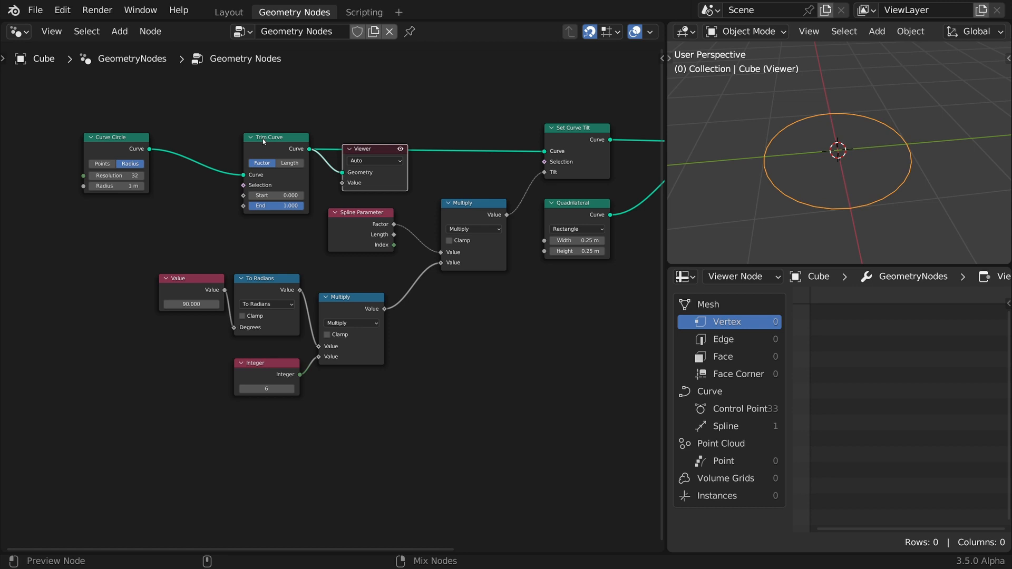
Show the Viewer-previewed trimmed curve's Spline domain in the spreadsheet, confirming one cyclic spline.
{"action": "left_click", "coordinate": [725, 426]}
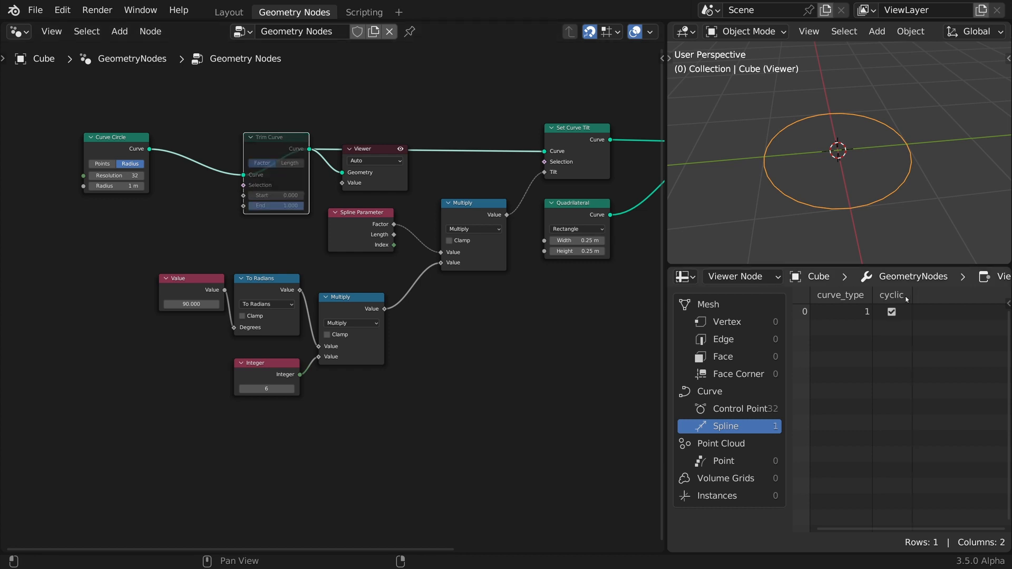
{"action": "mouse_move", "coordinate": [898, 330]}
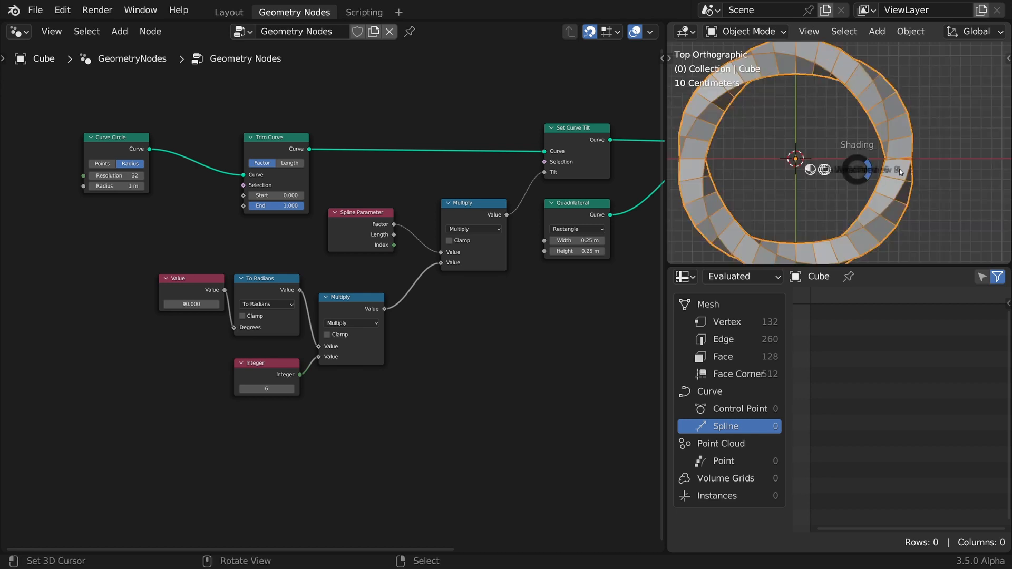
Zoom the node editor after removing the Viewer to view the closed twisted strip again.
{"action": "scroll", "scroll_direction": "down", "scroll_amount": 3}
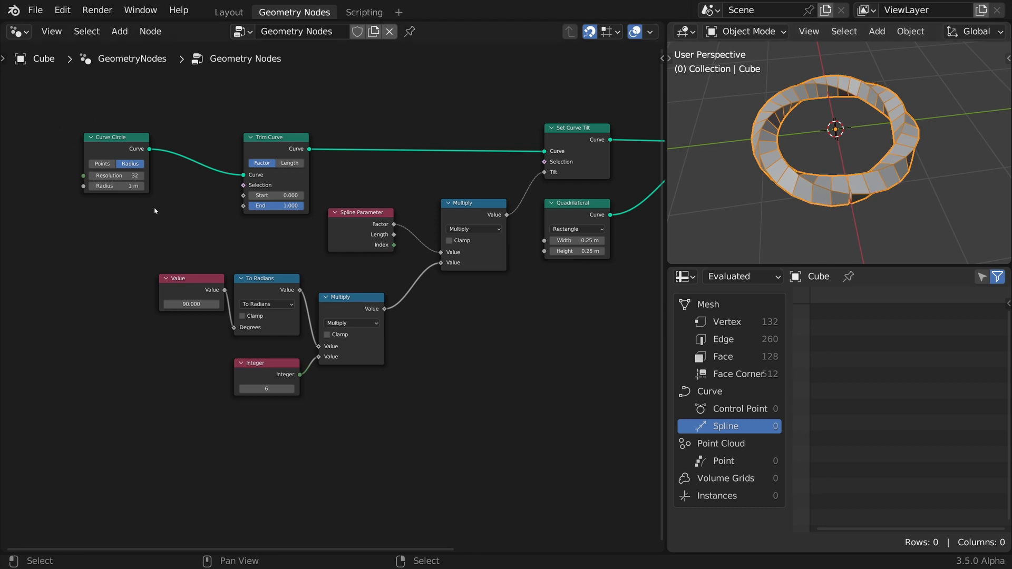
{"action": "mouse_move", "coordinate": [147, 155]}
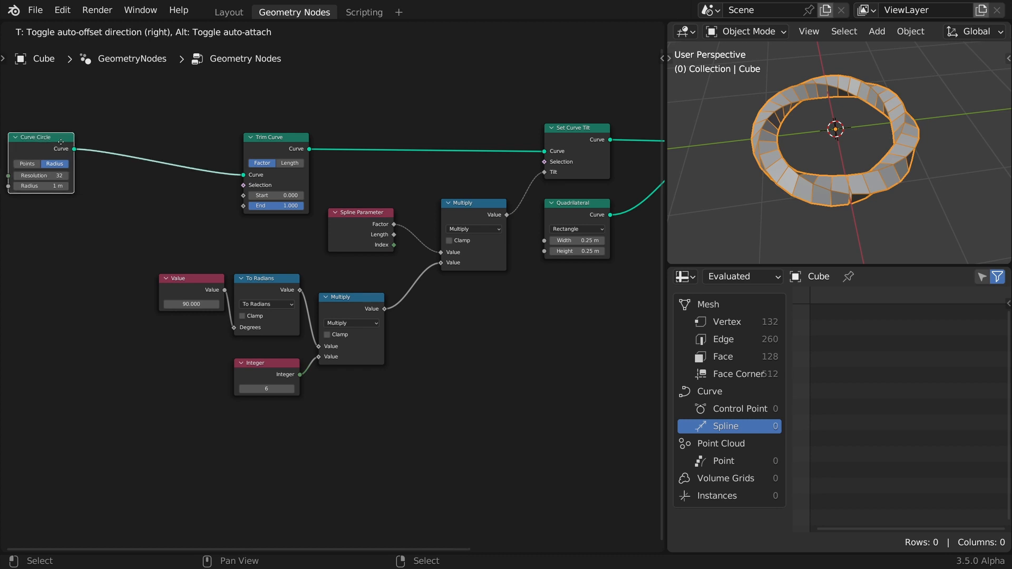
Add Set Spline Type (Bezier) and Set Handle Type (Auto) after the Curve Circle.
{"action": "type", "text": "spl"}
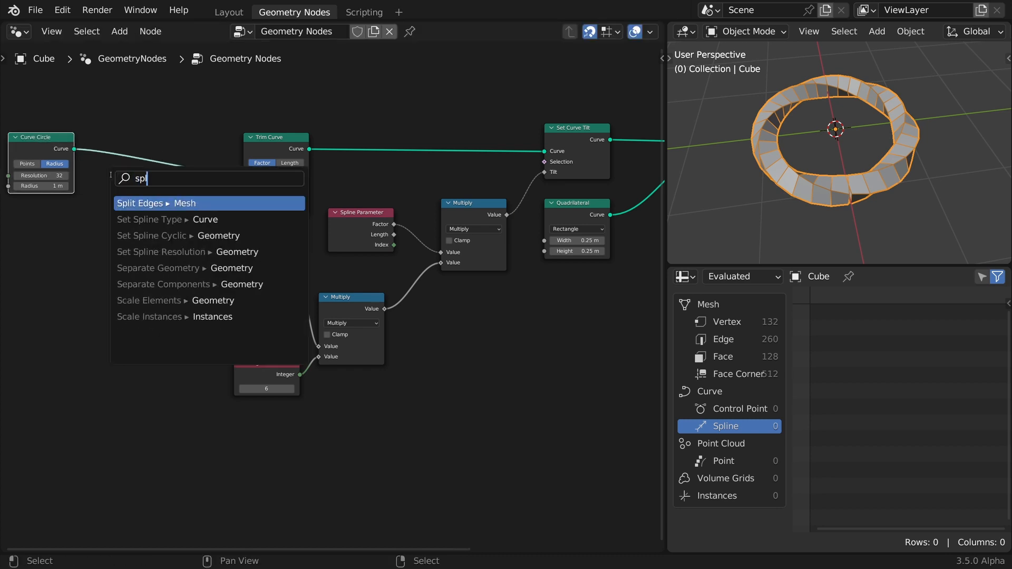
{"action": "left_click", "coordinate": [150, 220]}
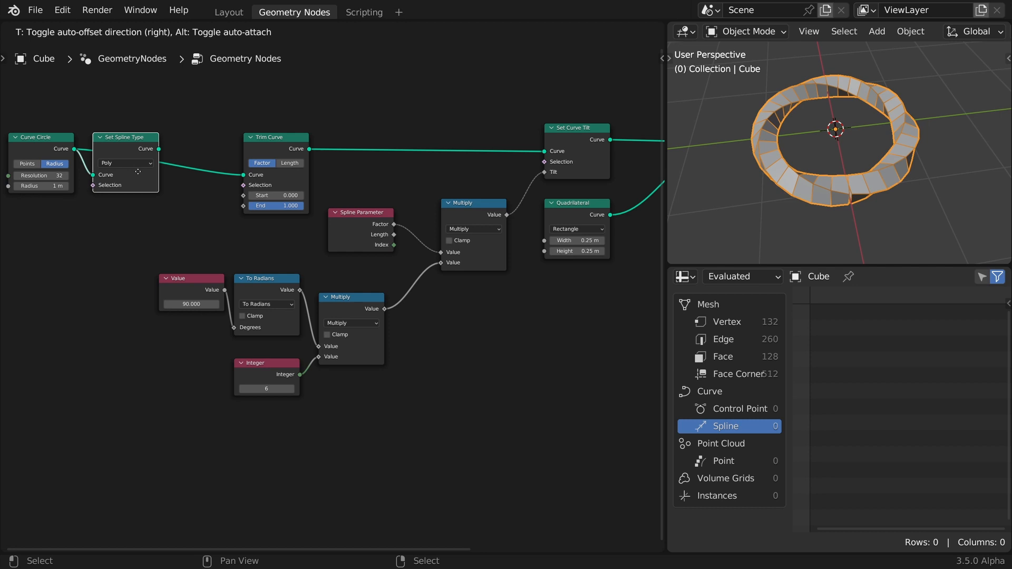
{"action": "left_click", "coordinate": [125, 162]}
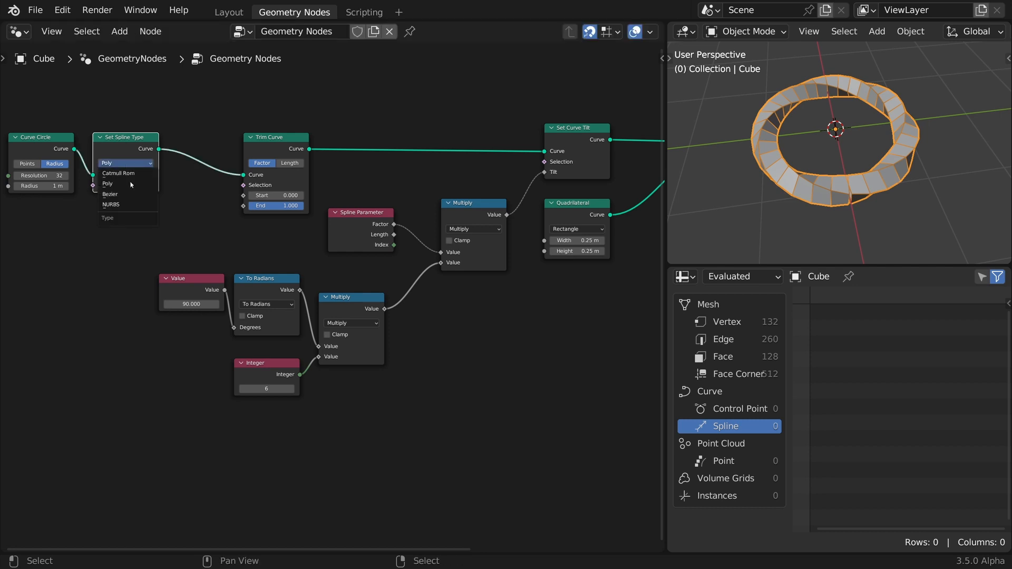
{"action": "type", "text": "hand"}
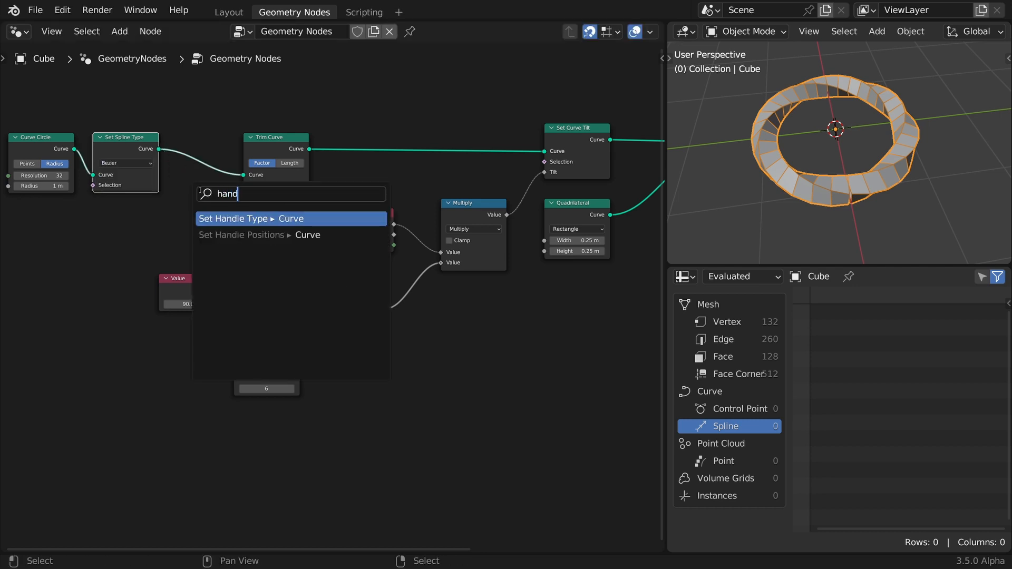
{"action": "left_click", "coordinate": [291, 218]}
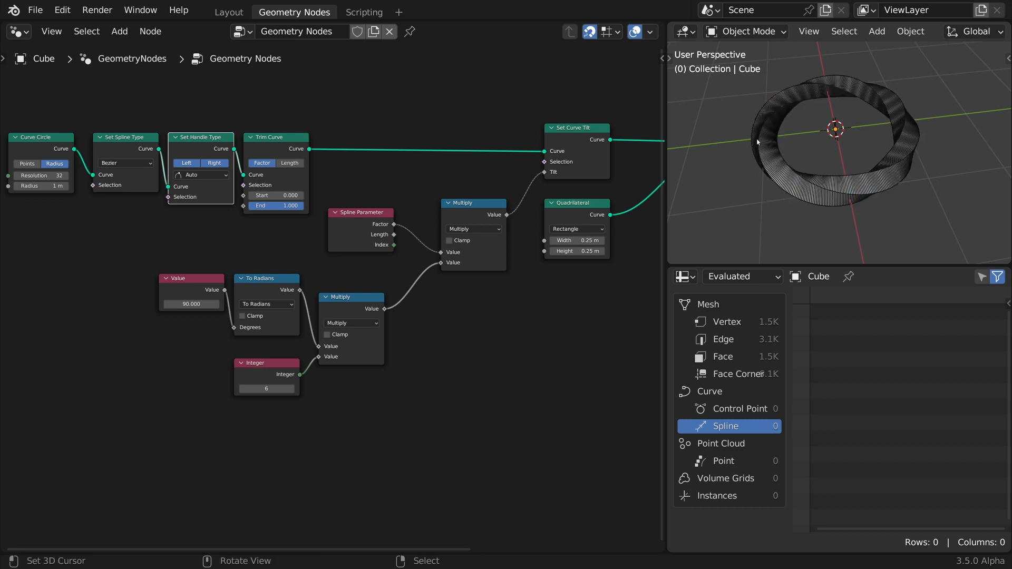
{"action": "mouse_move", "coordinate": [833, 174]}
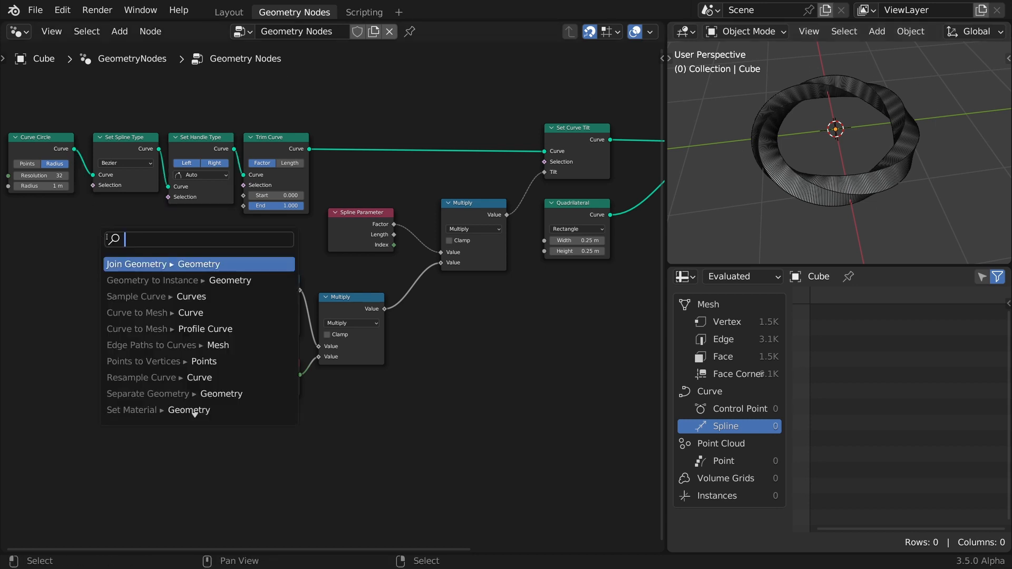
Add a Set Spline Resolution node into the curve chain, giving a coarse 132-vertex ring.
{"action": "type", "text": "resol"}
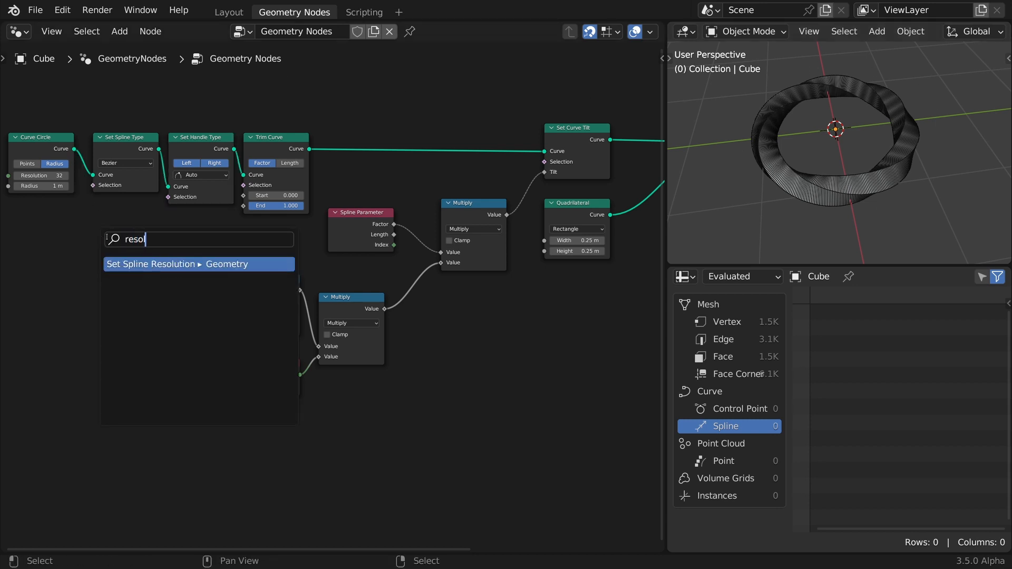
{"action": "left_click", "coordinate": [198, 264]}
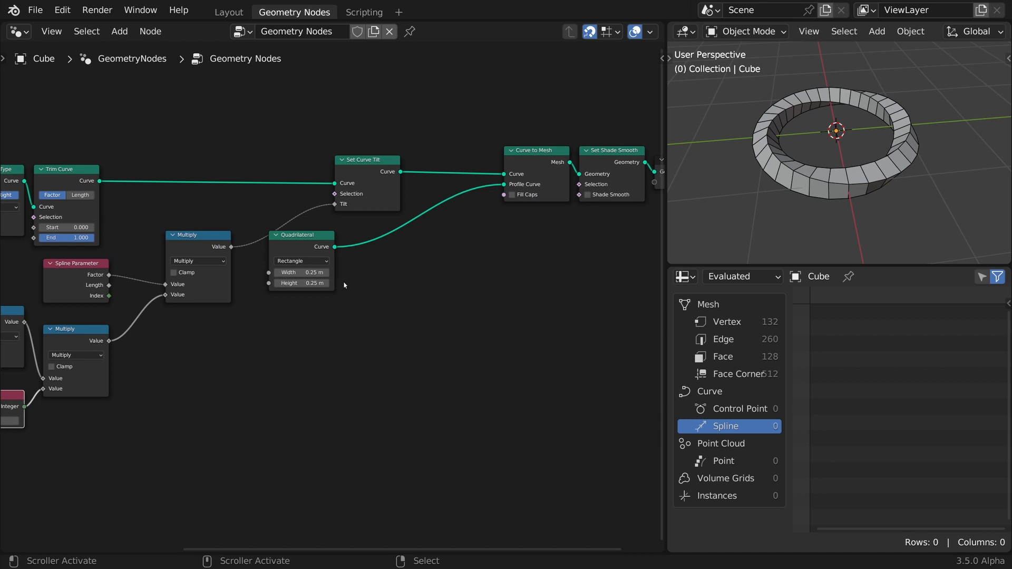
Swap the profile for a three-point Star, set Value to 120 and Integer to 1 for a seamless join.
{"action": "type", "text": "st"}
{"action": "type", "text": "0.2"}
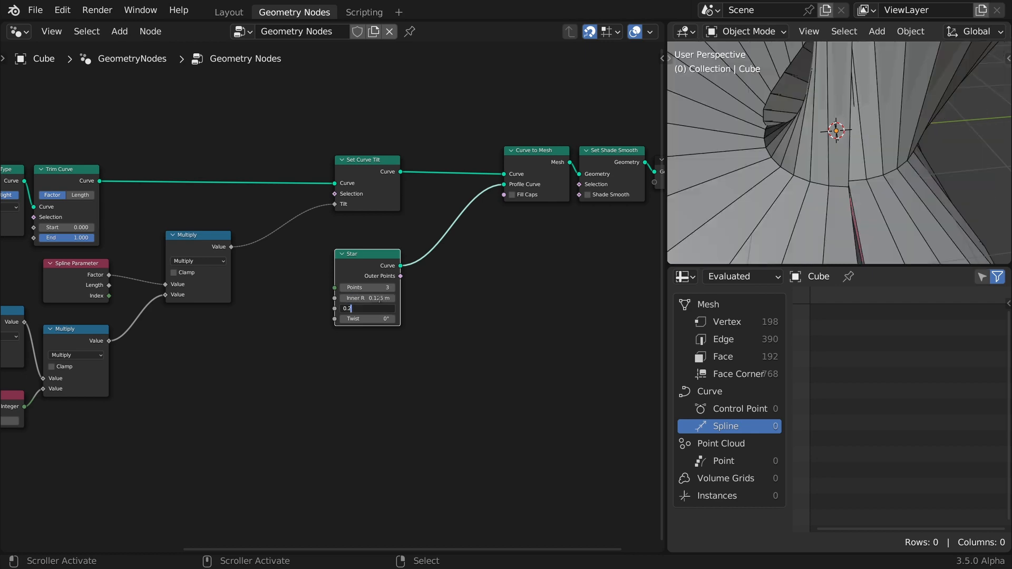
{"action": "key", "text": "ctrl+space"}
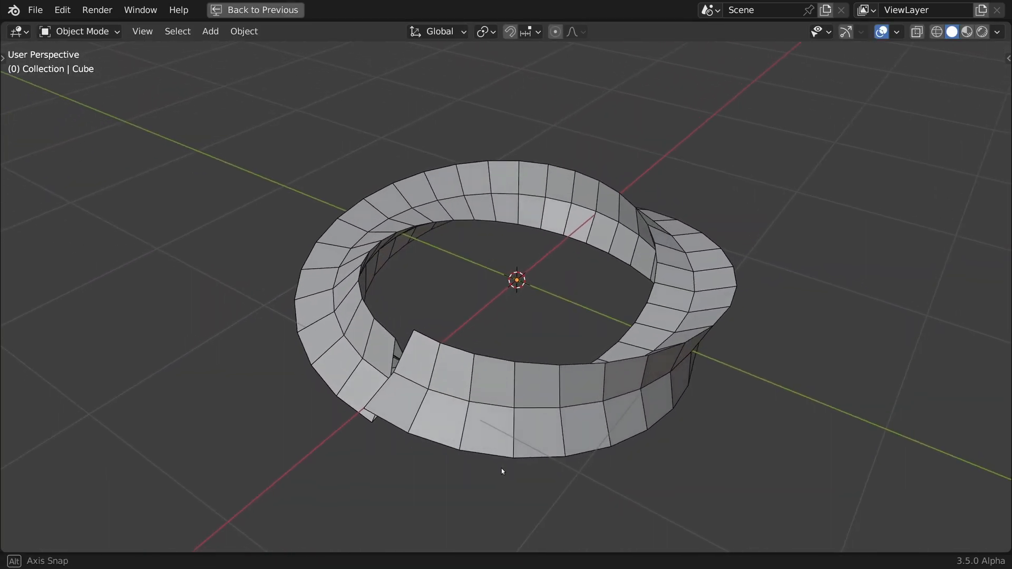
{"action": "left_click", "coordinate": [294, 12]}
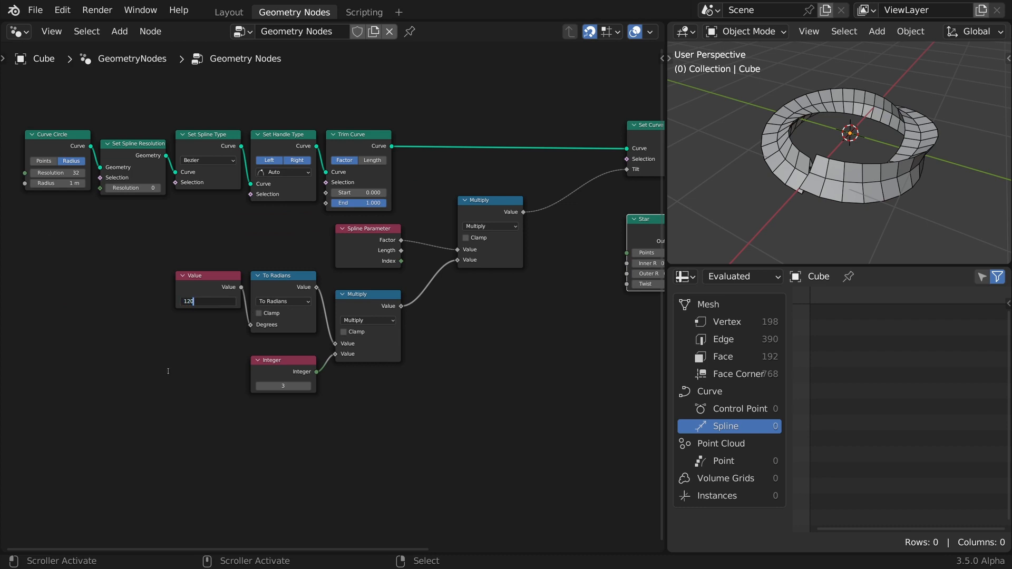
{"action": "left_click", "coordinate": [259, 386]}
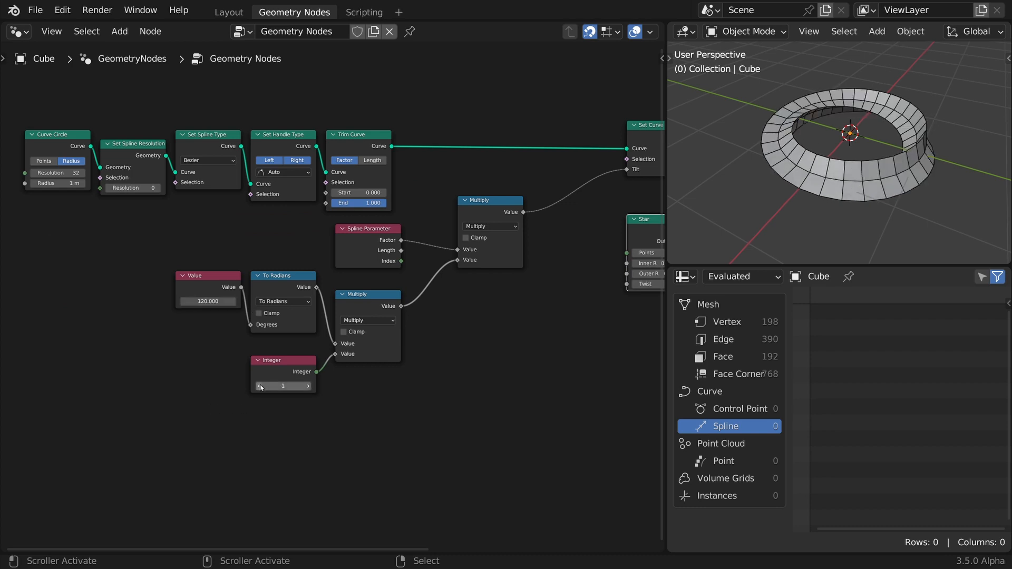